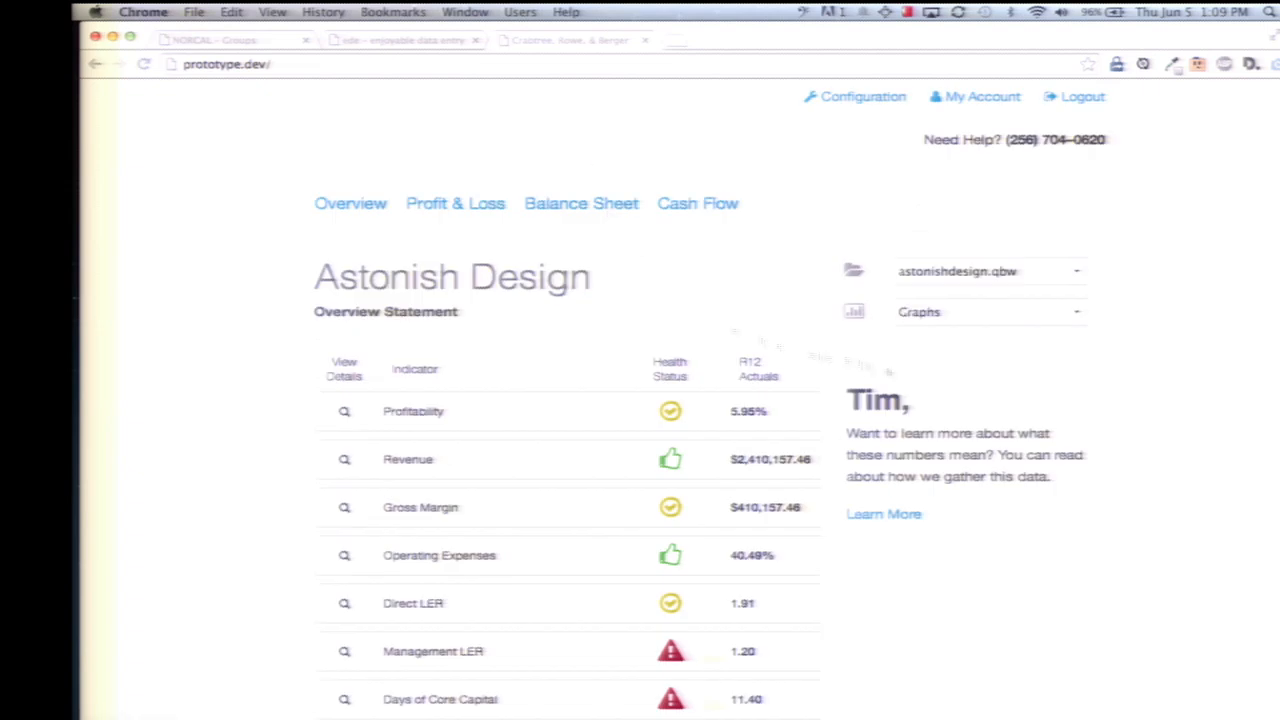
# - Review the Profit & Loss monthly figures and keep astonishdesign.qbw as the company file
pyautogui.click(455, 203)
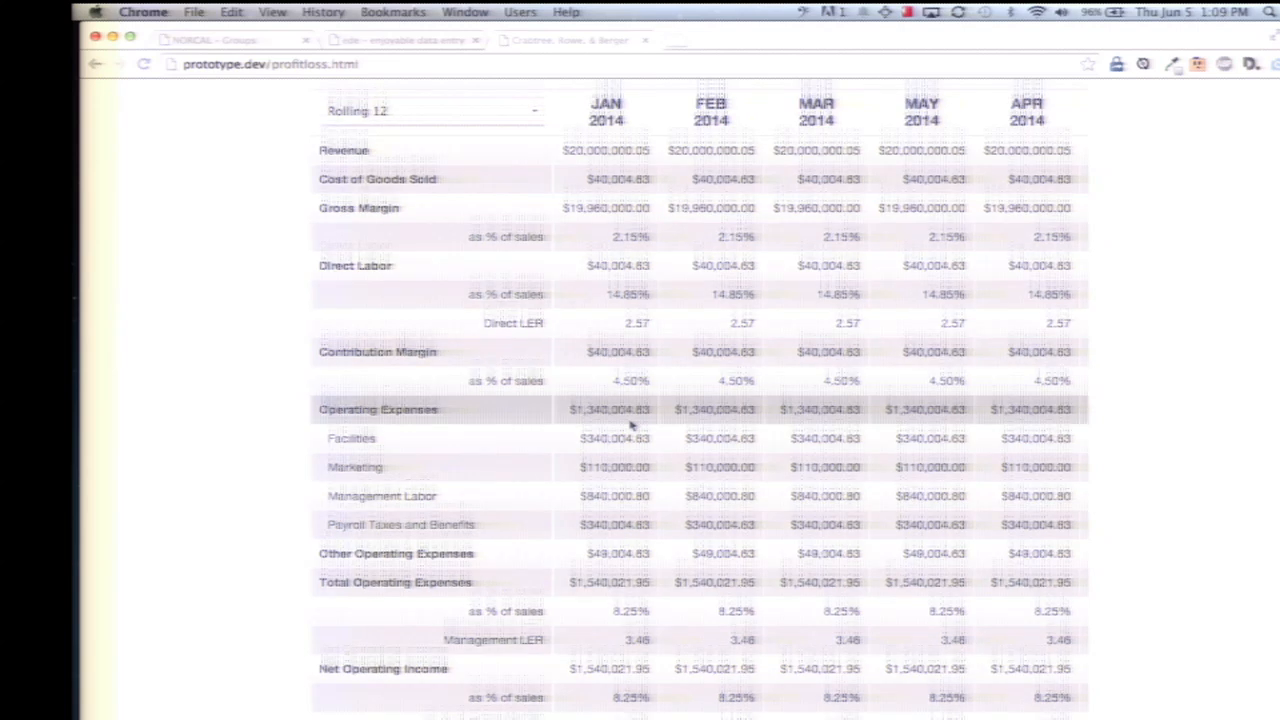
pyautogui.scroll(-3)
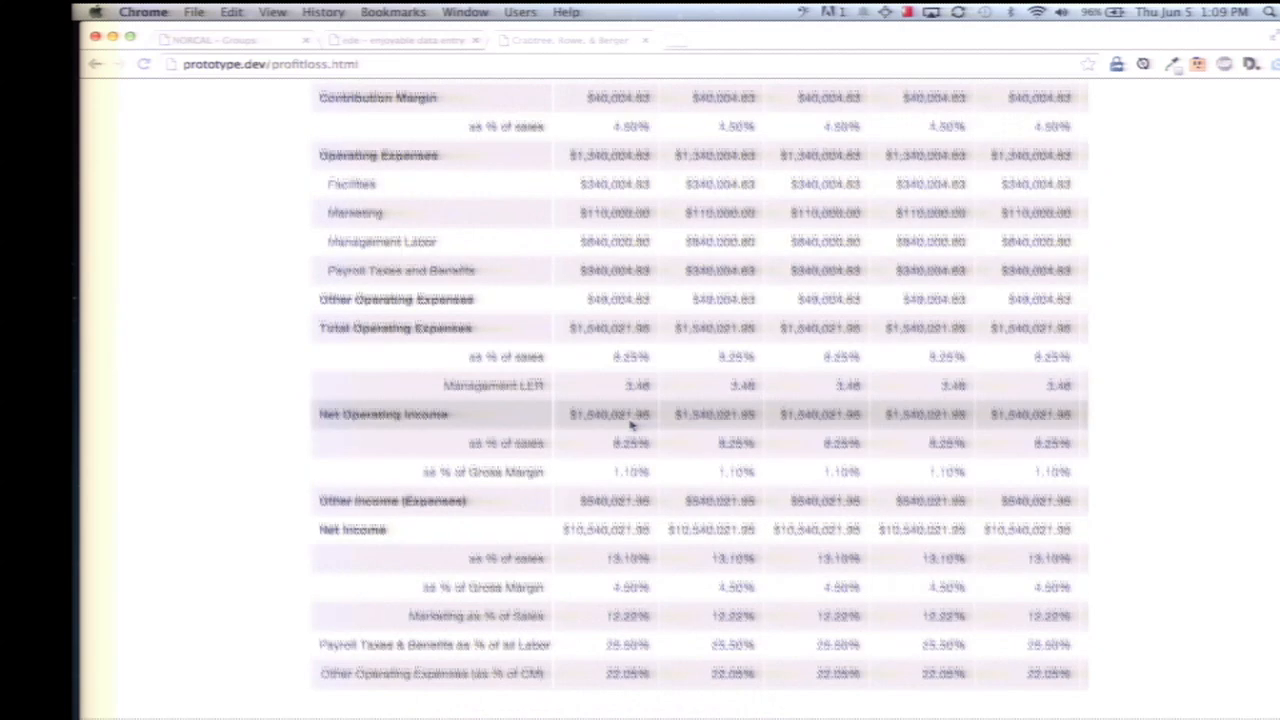
pyautogui.scroll(3)
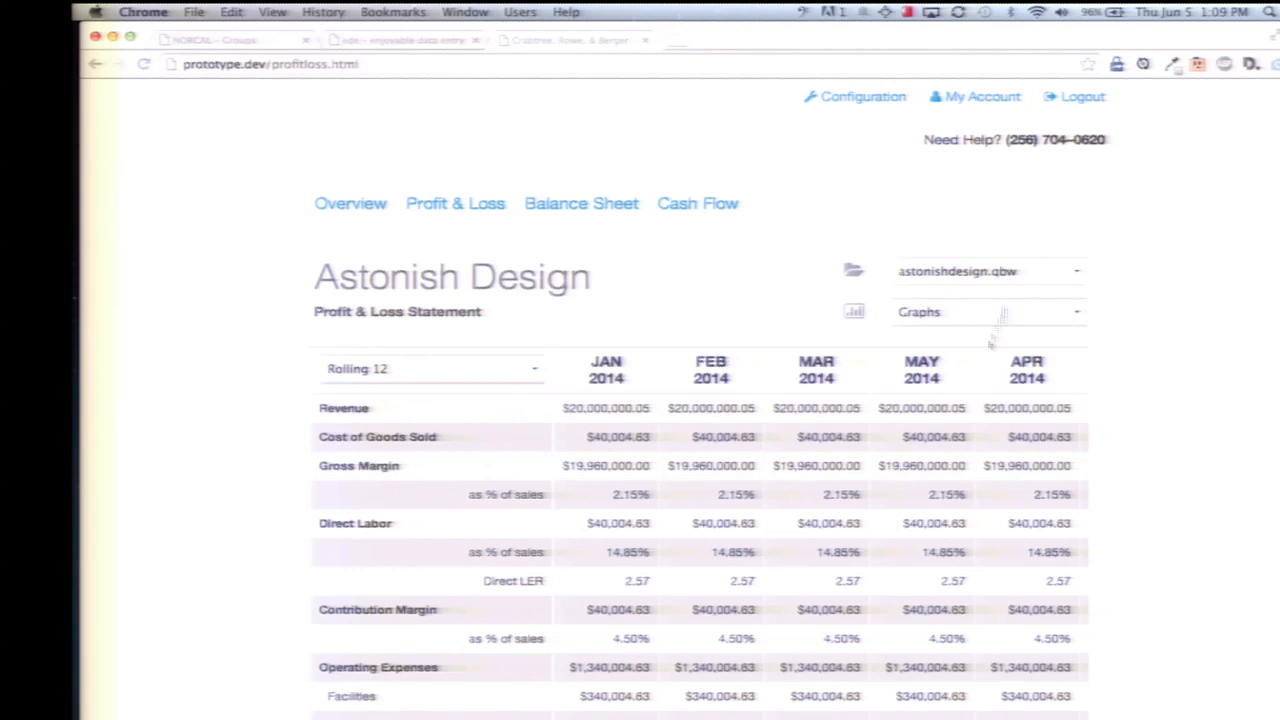
pyautogui.click(985, 271)
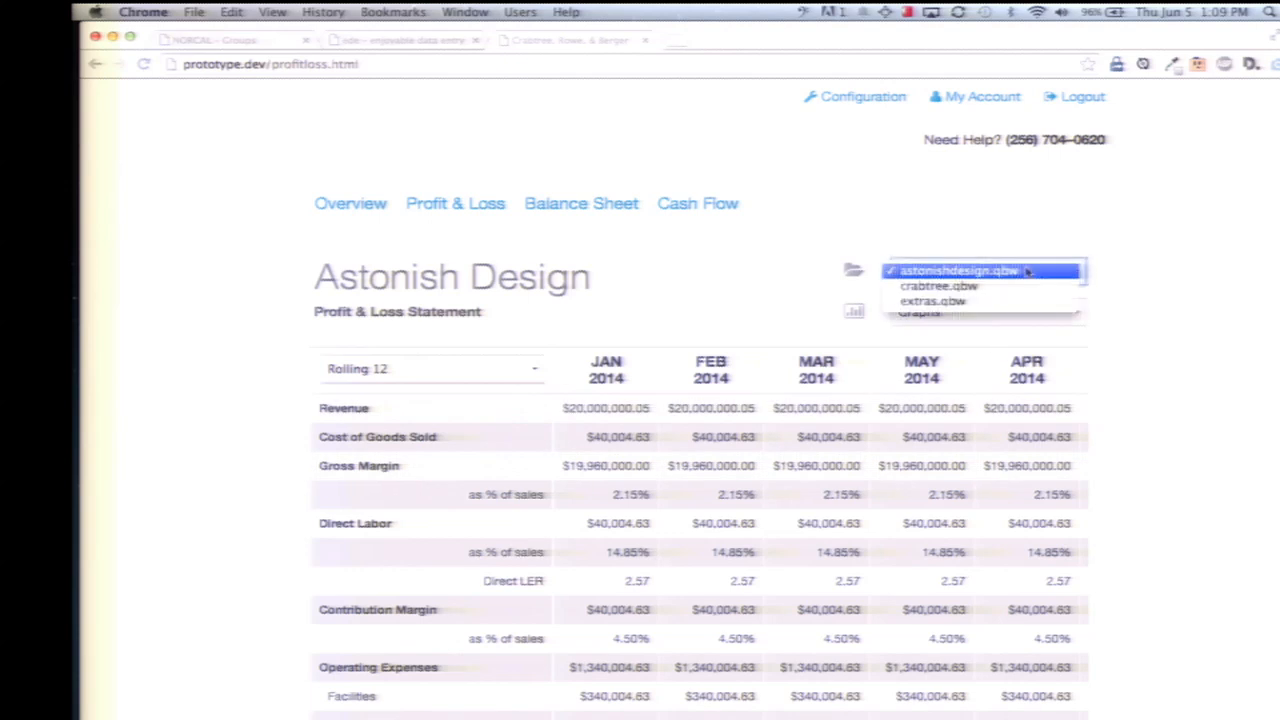
pyautogui.click(959, 271)
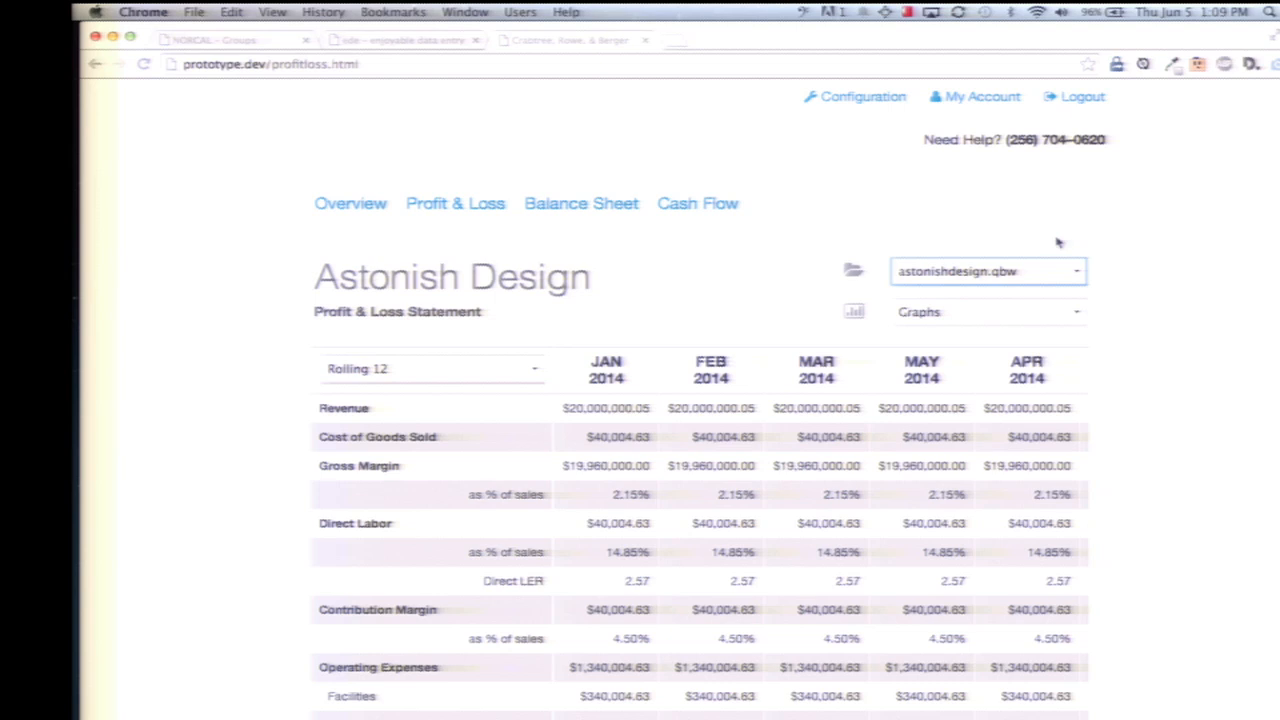
pyautogui.click(982, 96)
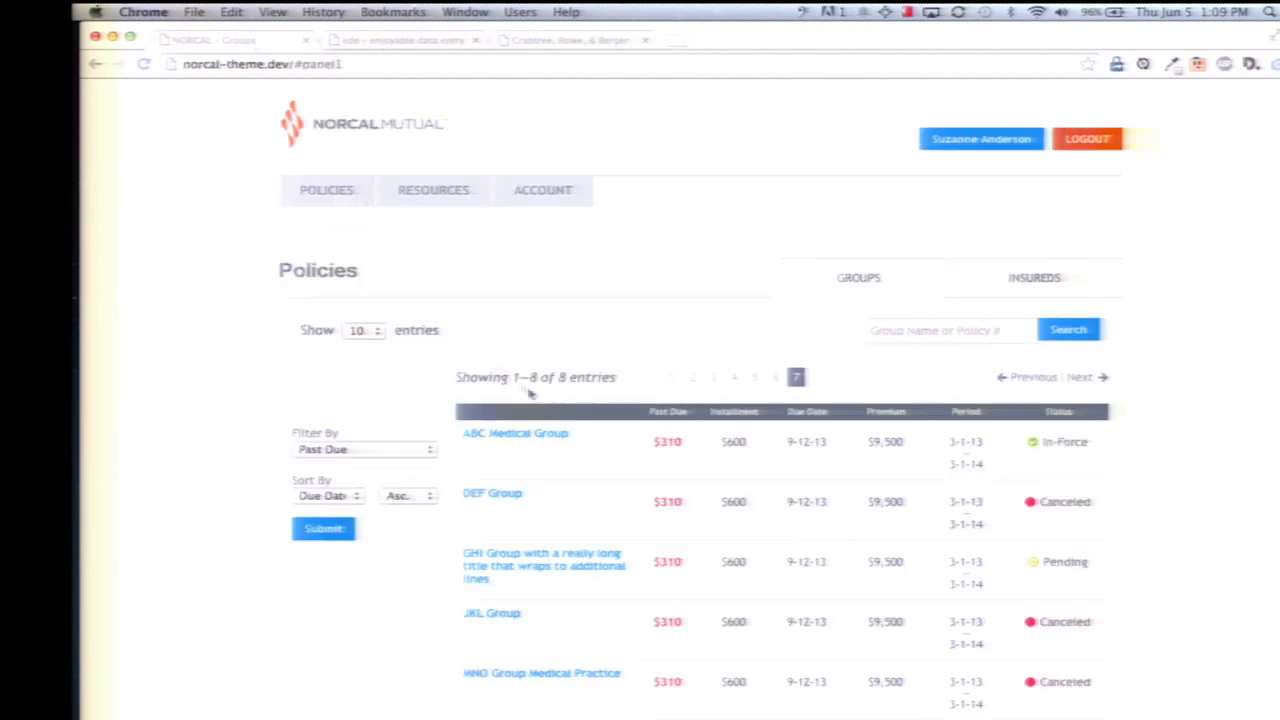
# - Scroll the NORCAL Mutual Policies list down and back up around GHI Group
pyautogui.scroll(-3)
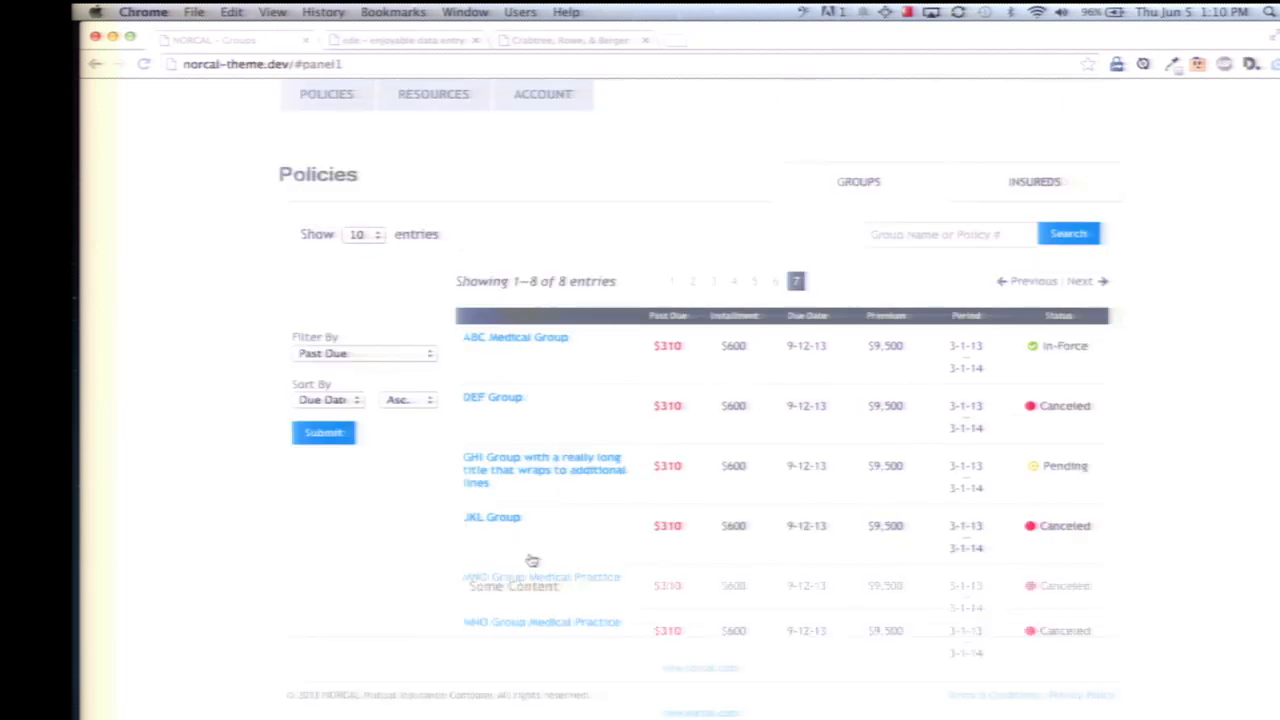
pyautogui.scroll(3)
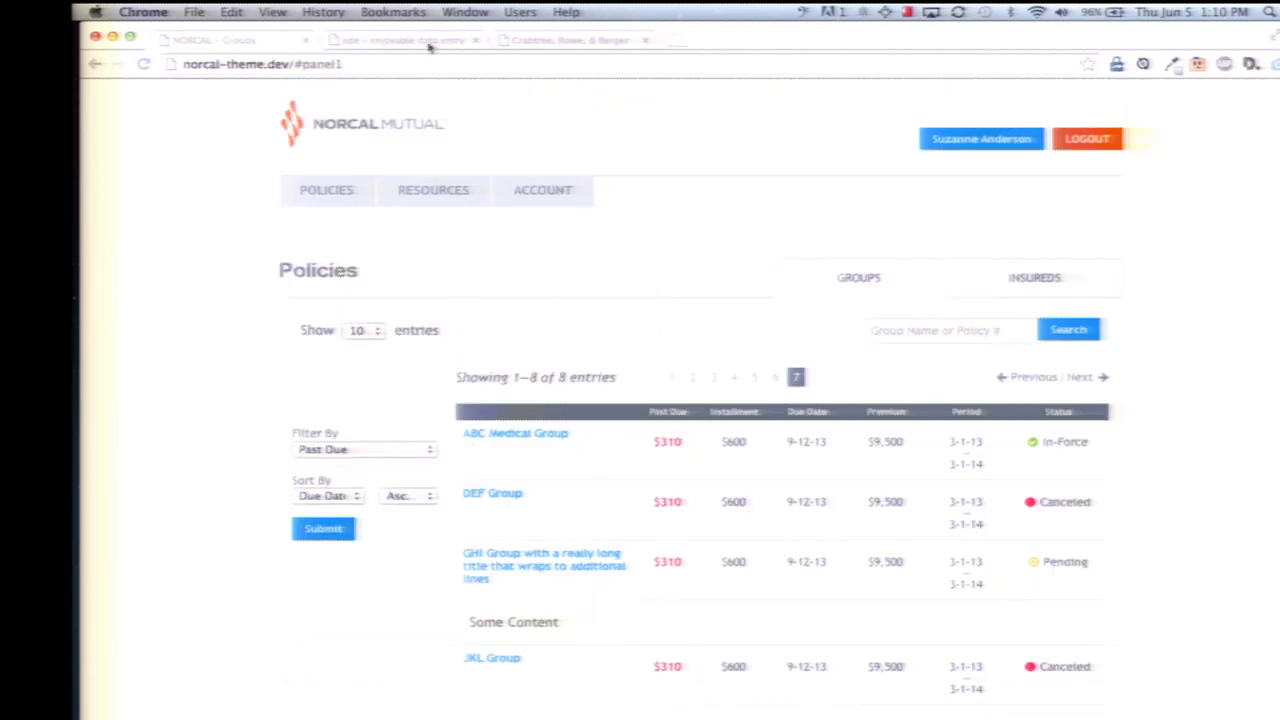
# - Switch to the ede tab and scroll through its form component sections
pyautogui.click(400, 40)
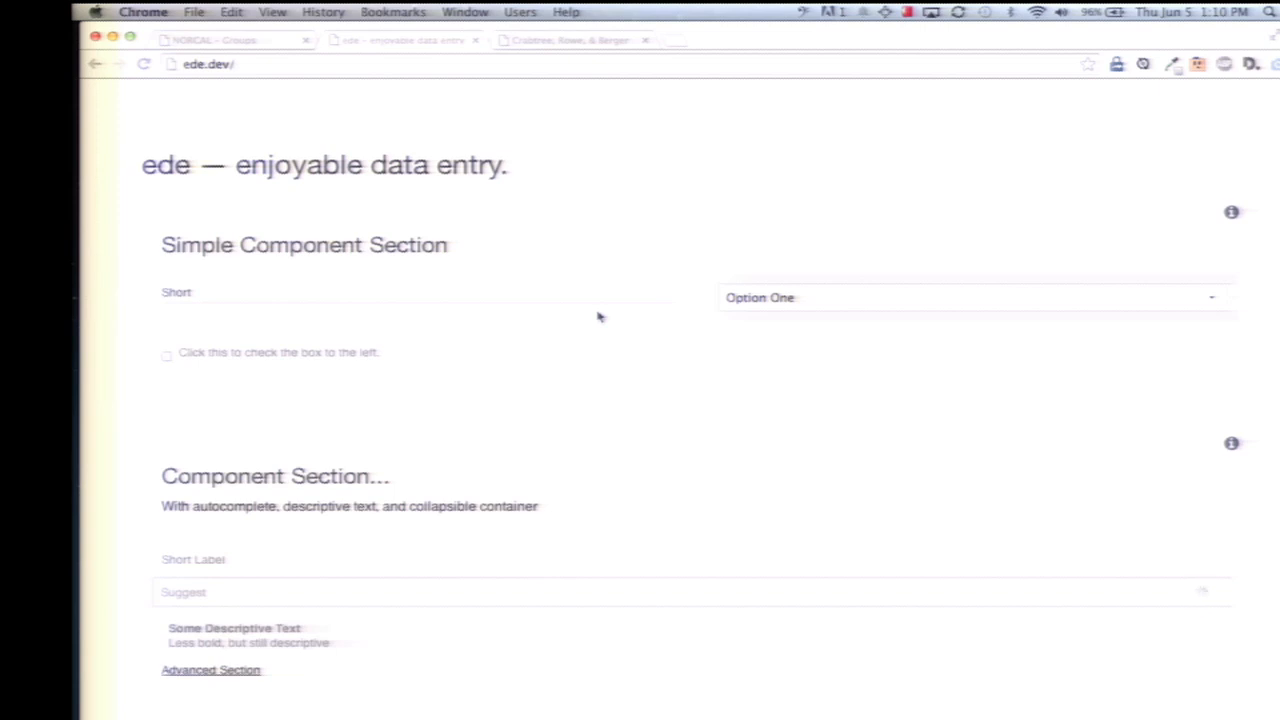
pyautogui.scroll(-3)
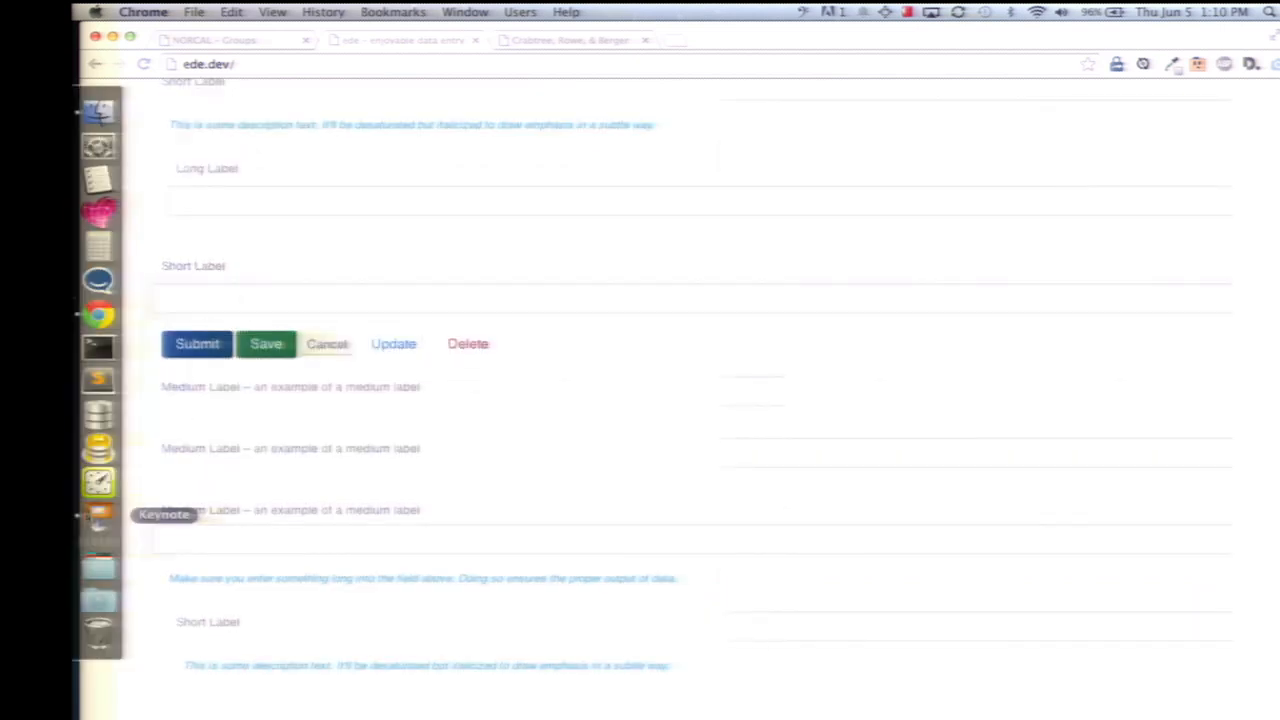
# - Return to the DrupalCon2014 Foundation deck at the Optional Sass imports slide
pyautogui.click(98, 517)
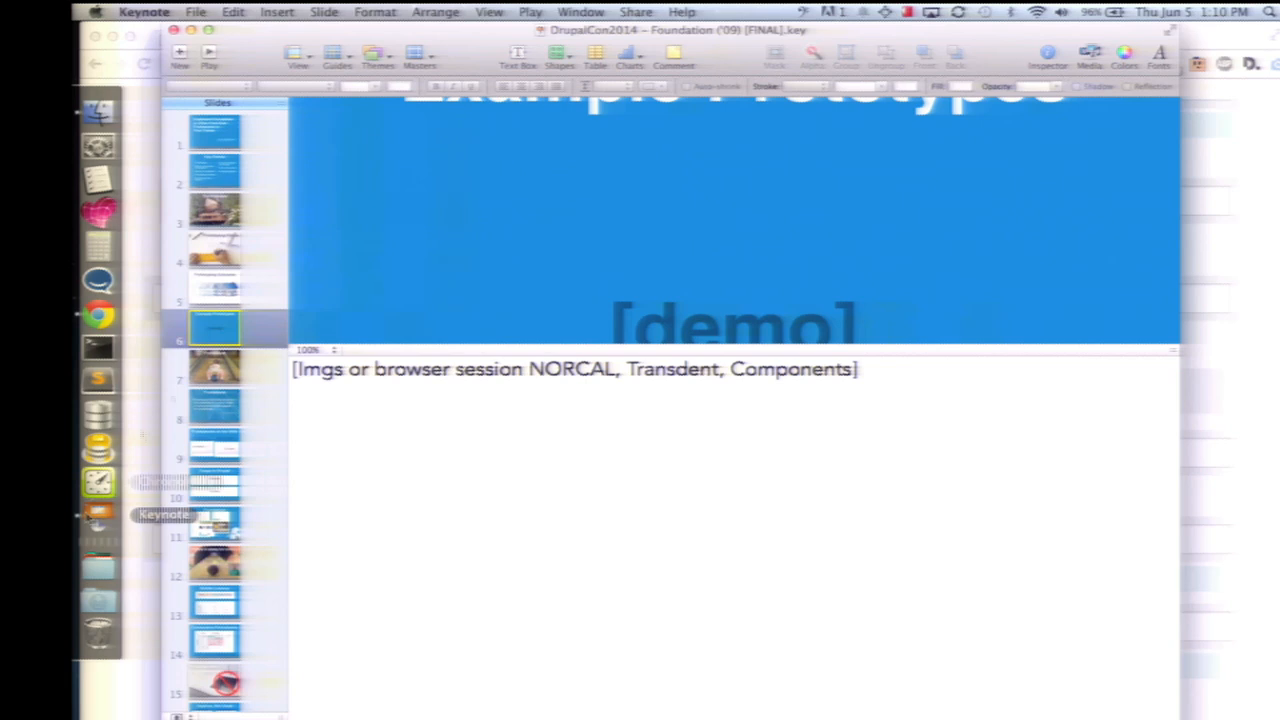
pyautogui.click(209, 65)
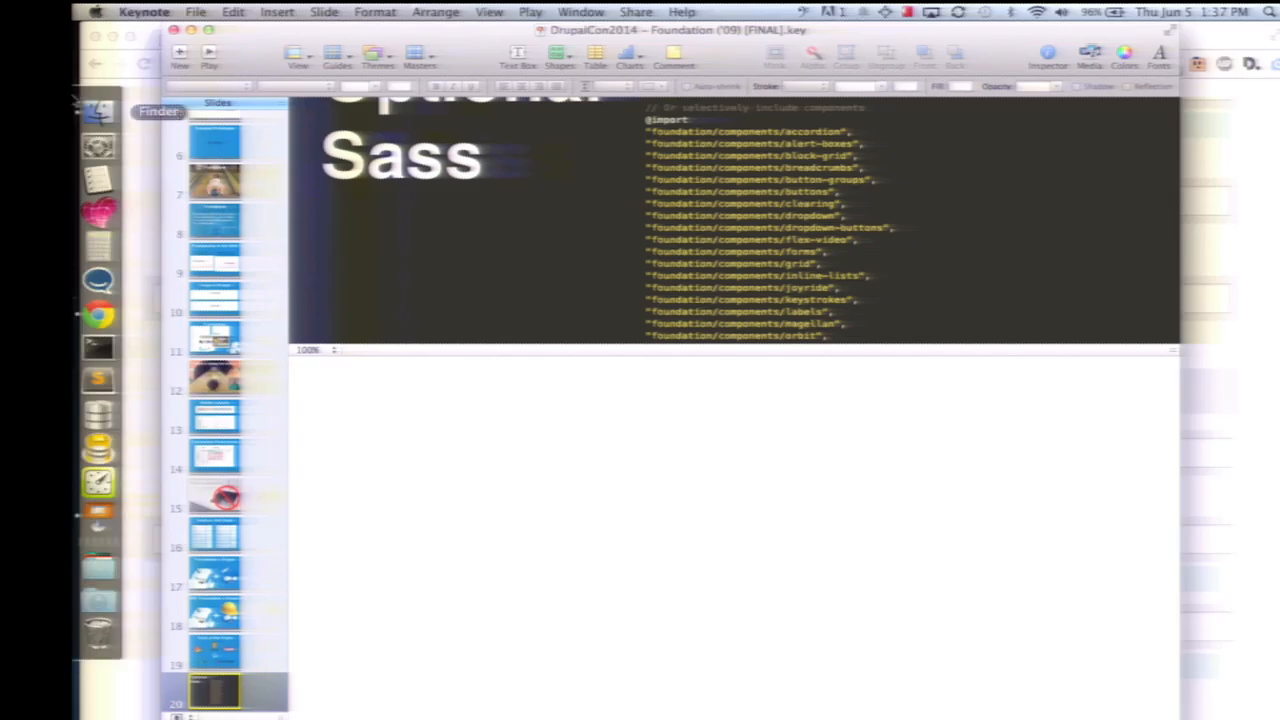
pyautogui.moveTo(98, 380)
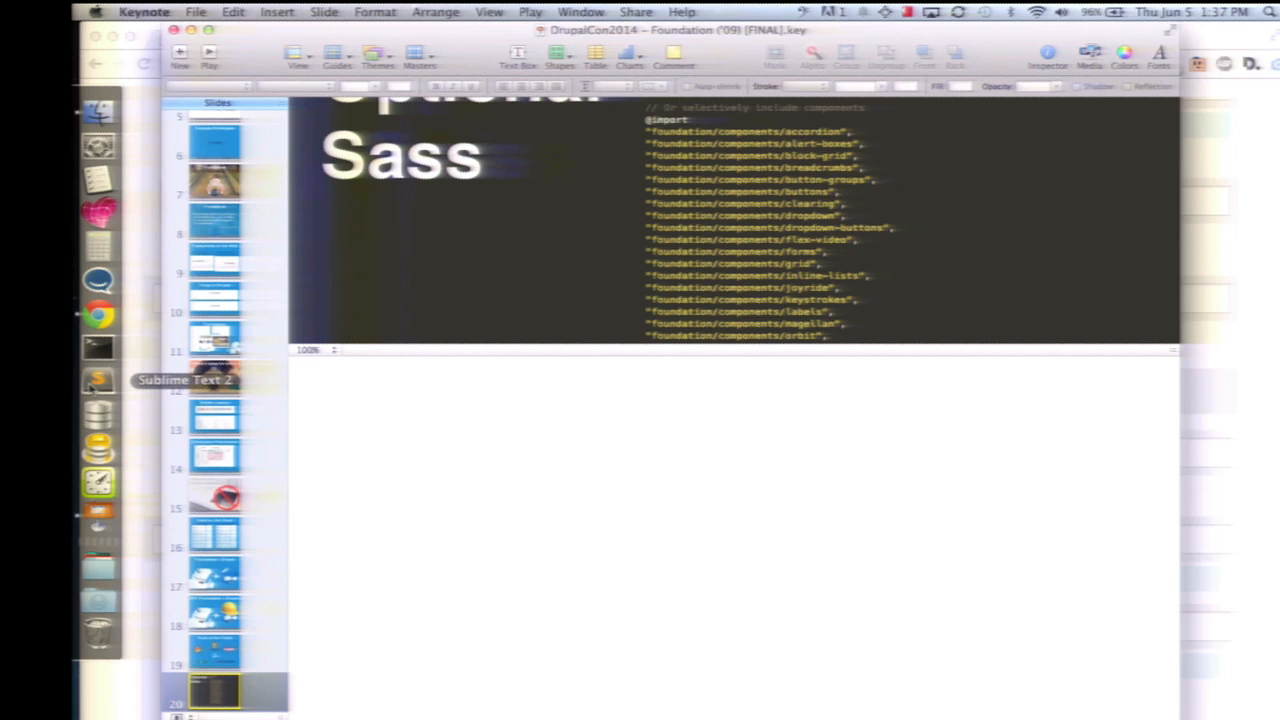
# - Bring the Sublime Text 2 window with the norcal-portal project to the front
pyautogui.click(98, 382)
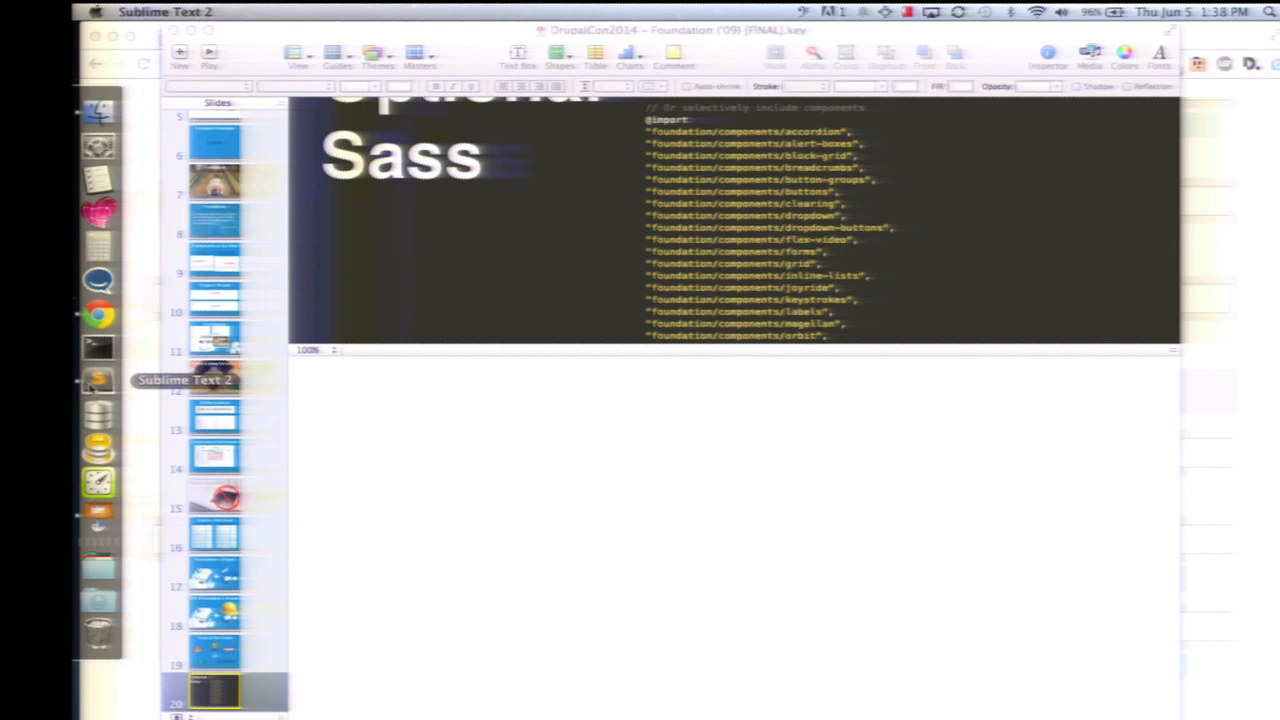
pyautogui.click(98, 383)
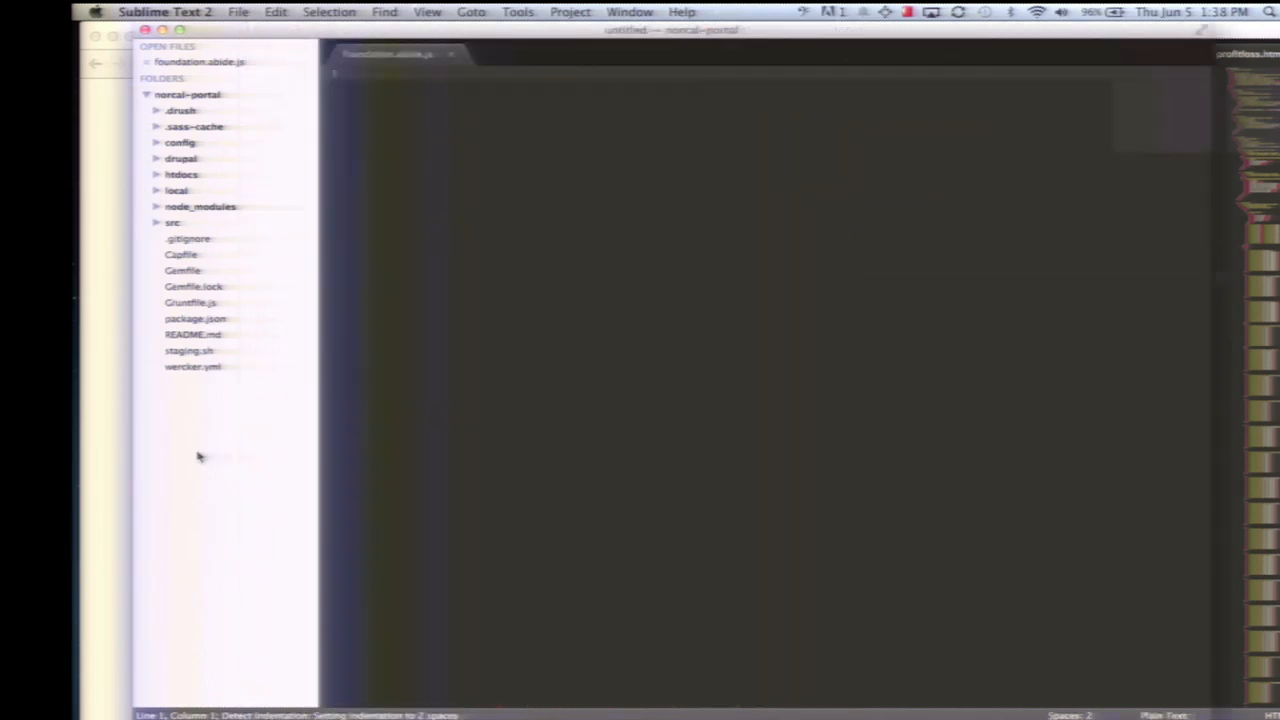
# - Expand src > themes > custom > norcal > sass in the sidebar to reach _settings.scss
pyautogui.click(173, 222)
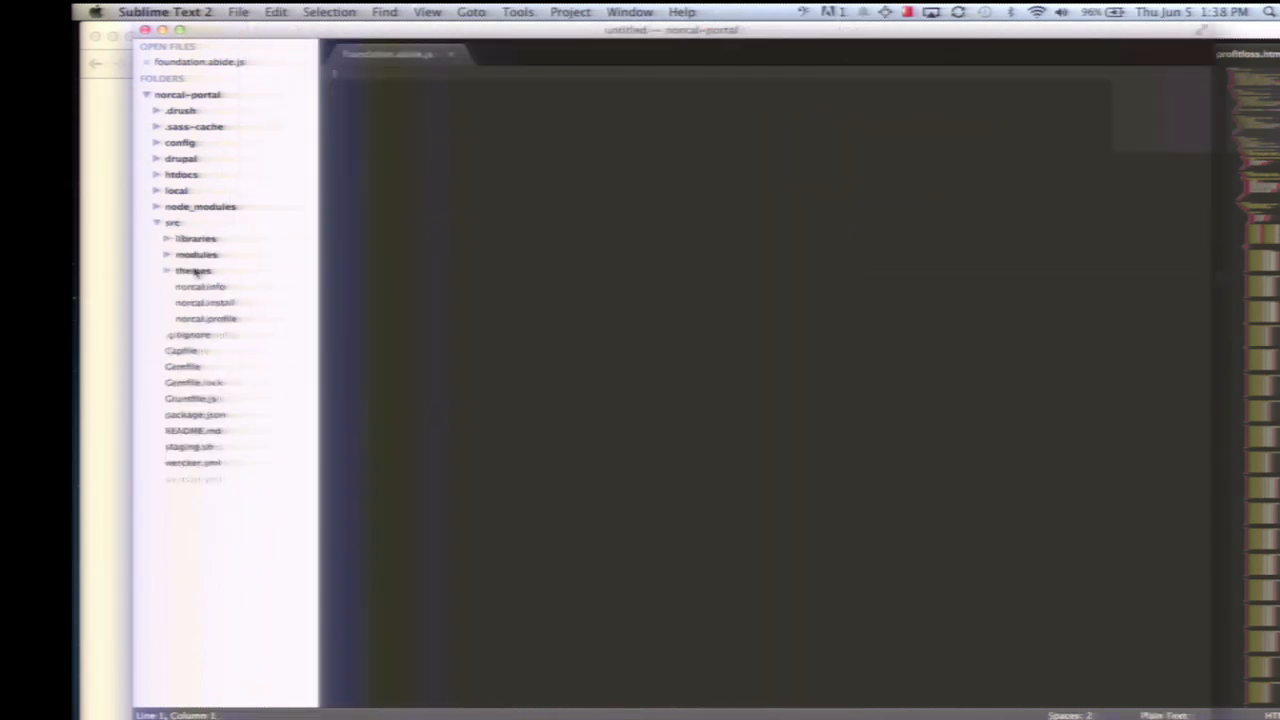
pyautogui.click(193, 270)
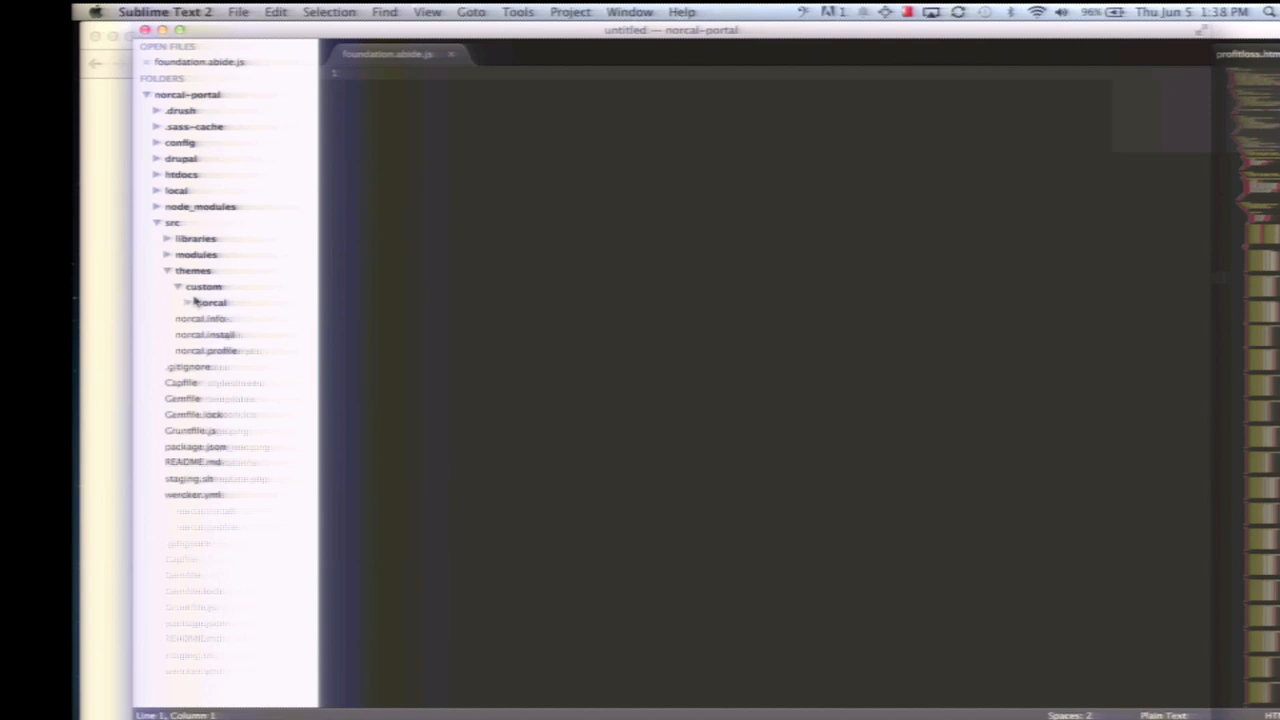
pyautogui.click(210, 302)
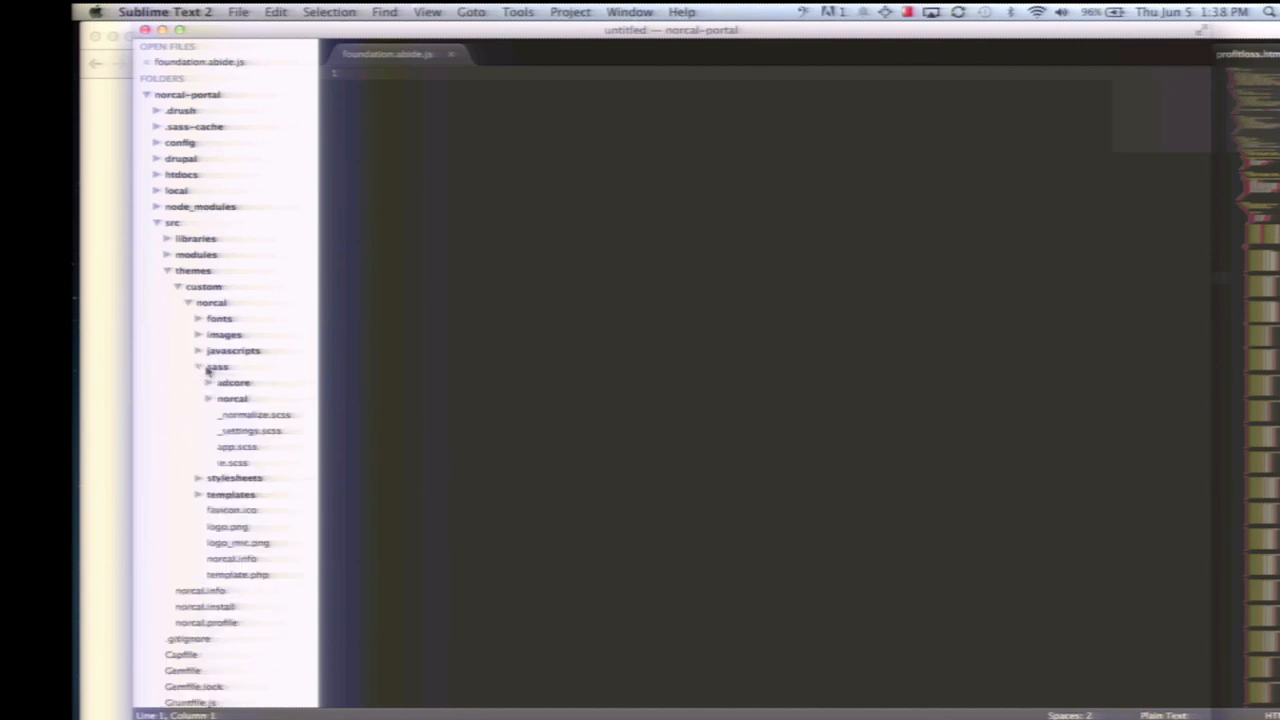
pyautogui.click(250, 431)
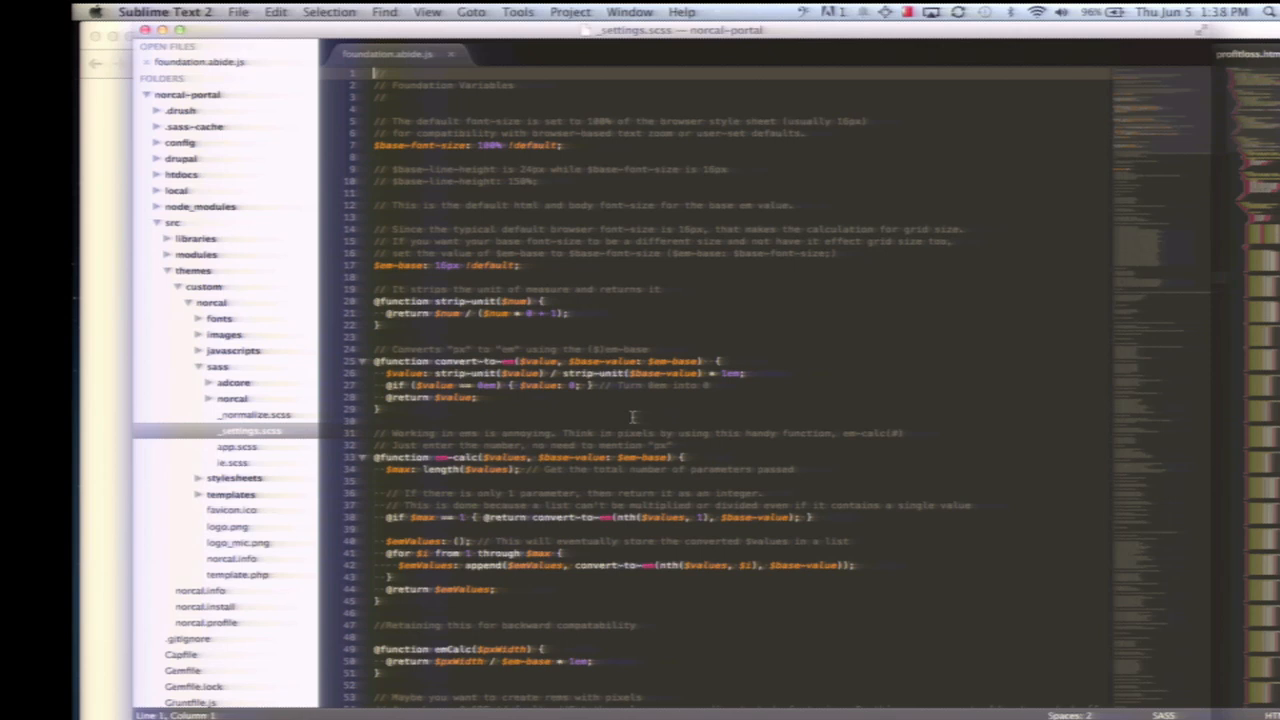
# - Scroll through the base font-size variables in _settings.scss, then open app.scss
pyautogui.scroll(-3)
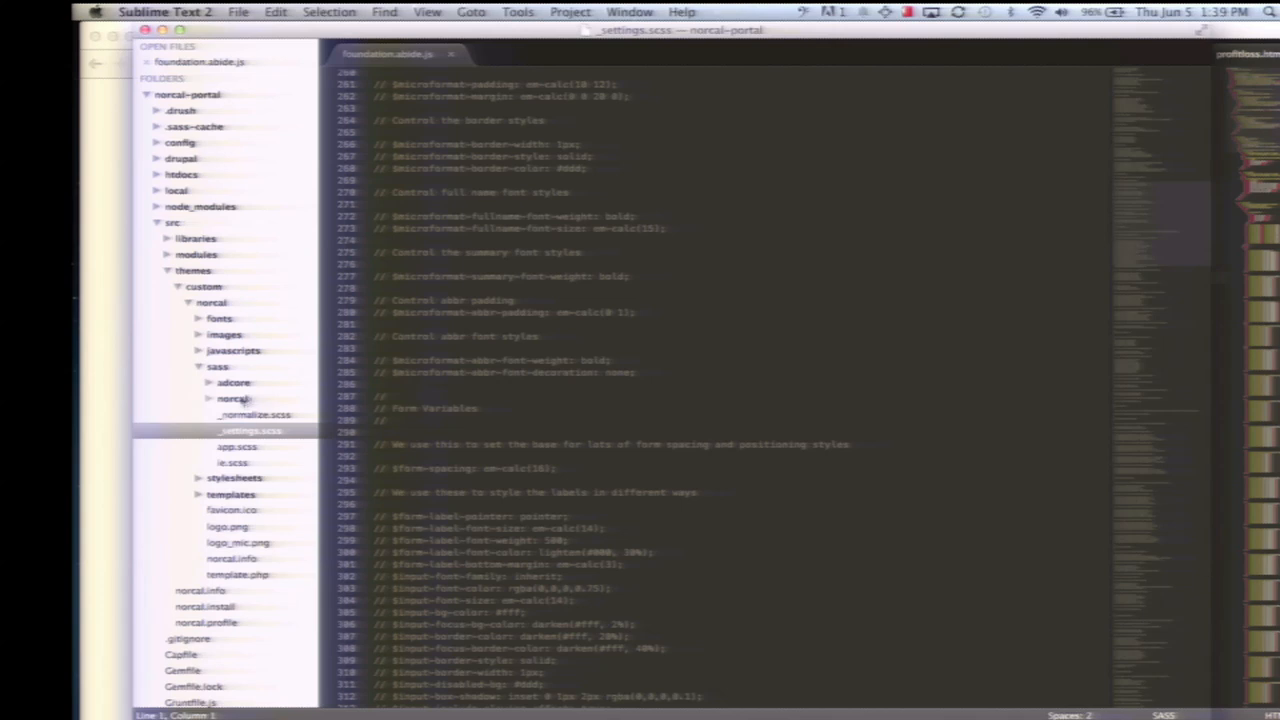
pyautogui.click(237, 446)
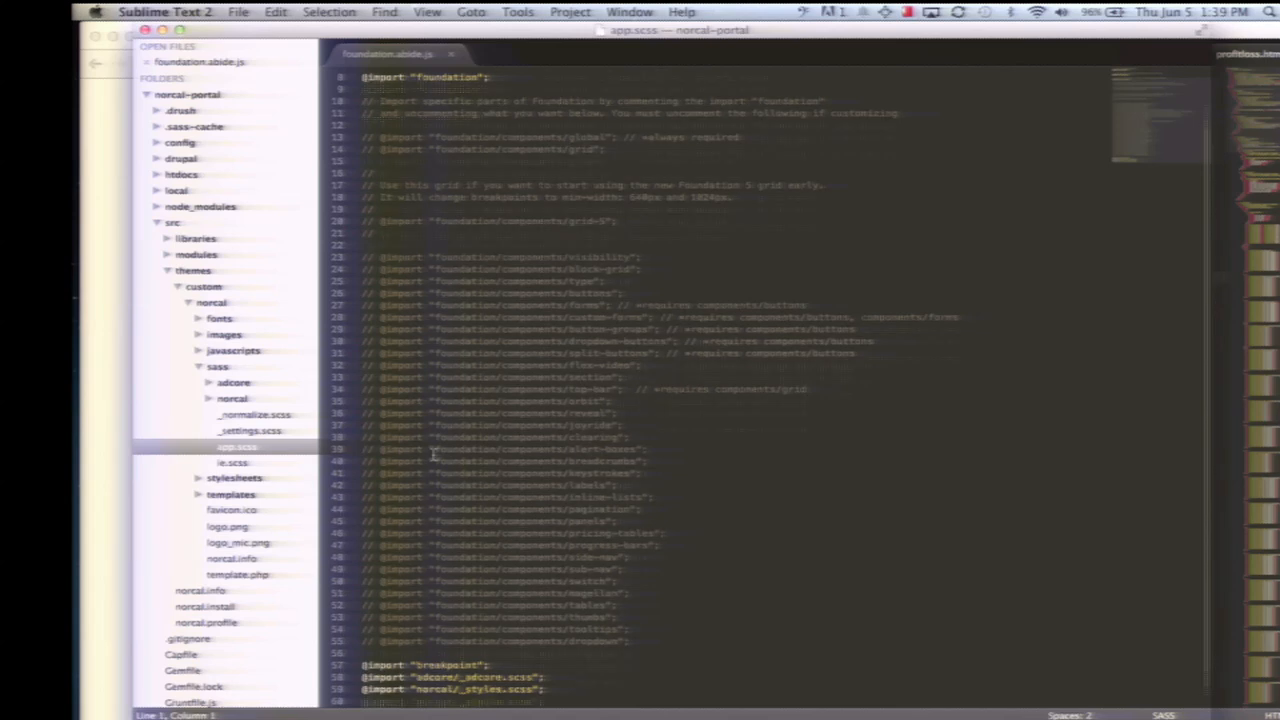
# - Scroll app.scss's commented imports, then reopen _settings.scss and scroll its typography variables
pyautogui.scroll(3)
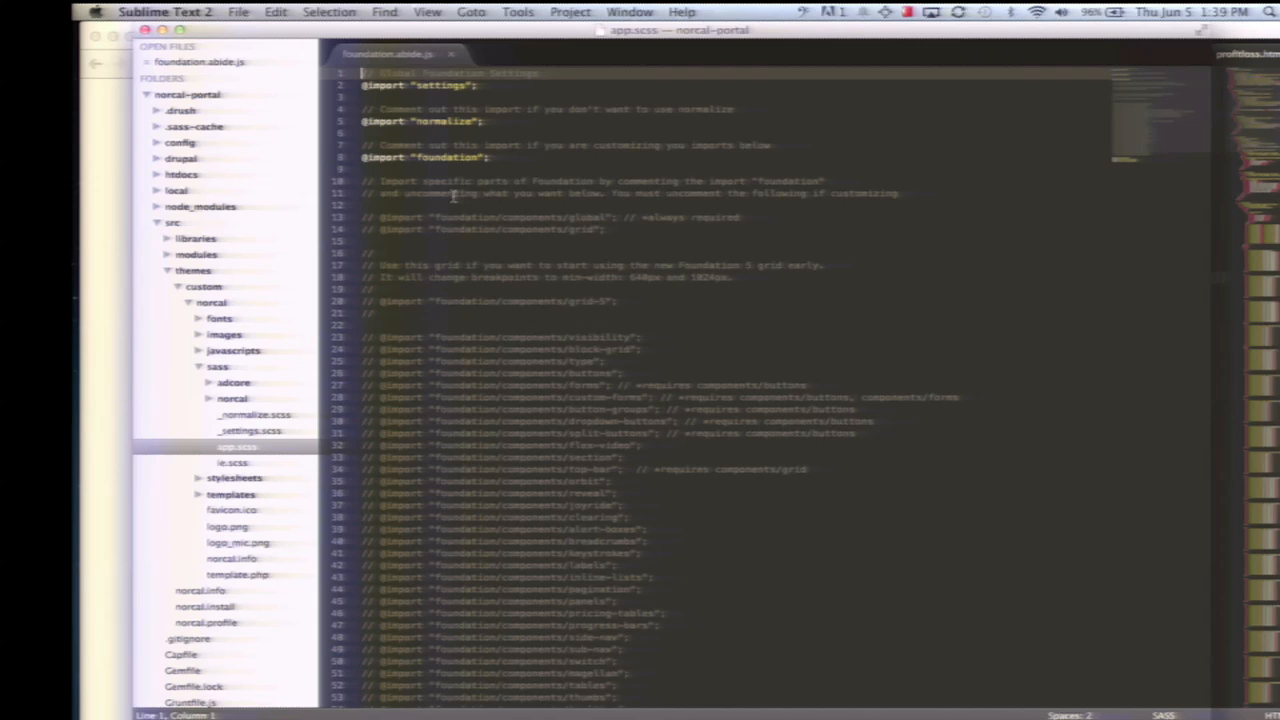
pyautogui.scroll(-3)
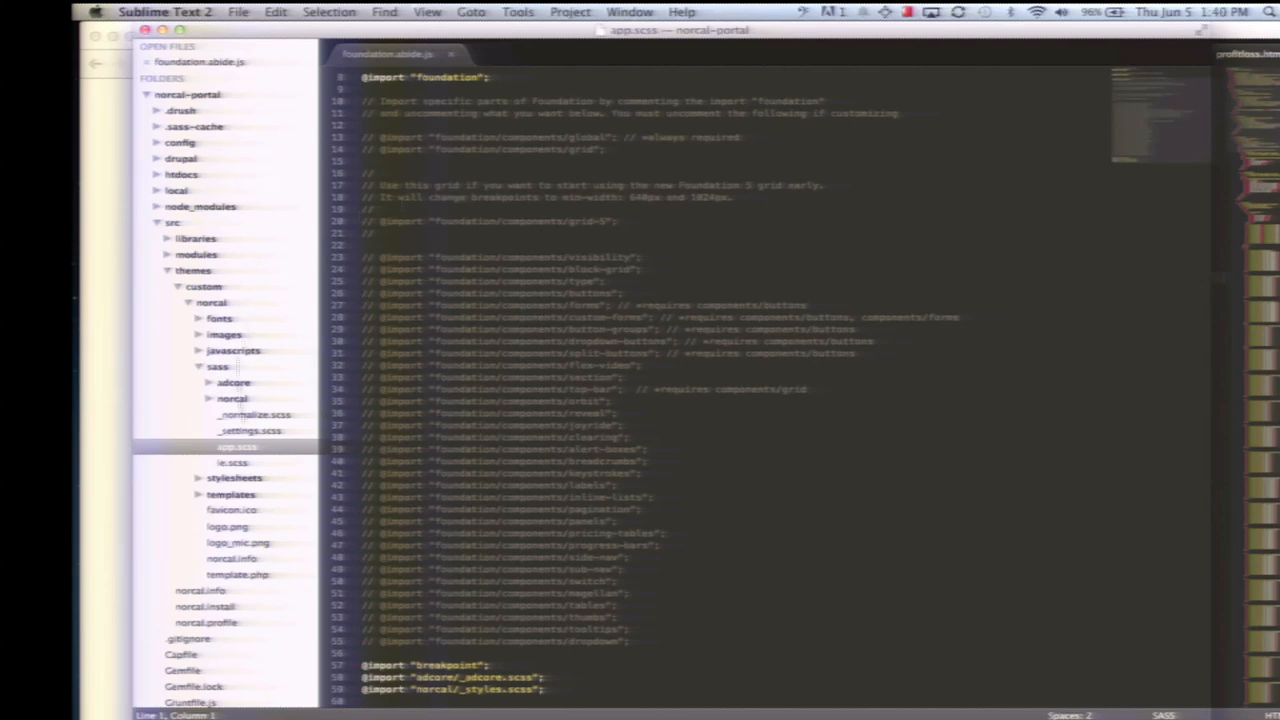
pyautogui.click(249, 430)
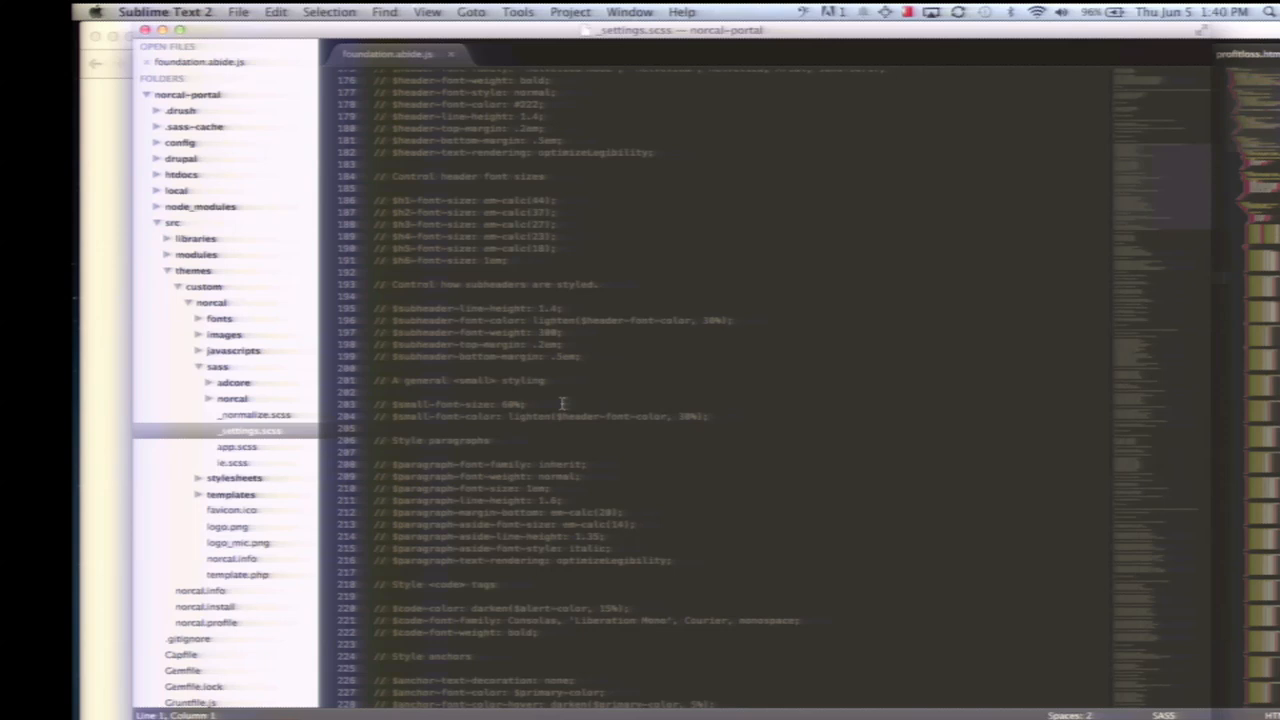
pyautogui.scroll(-3)
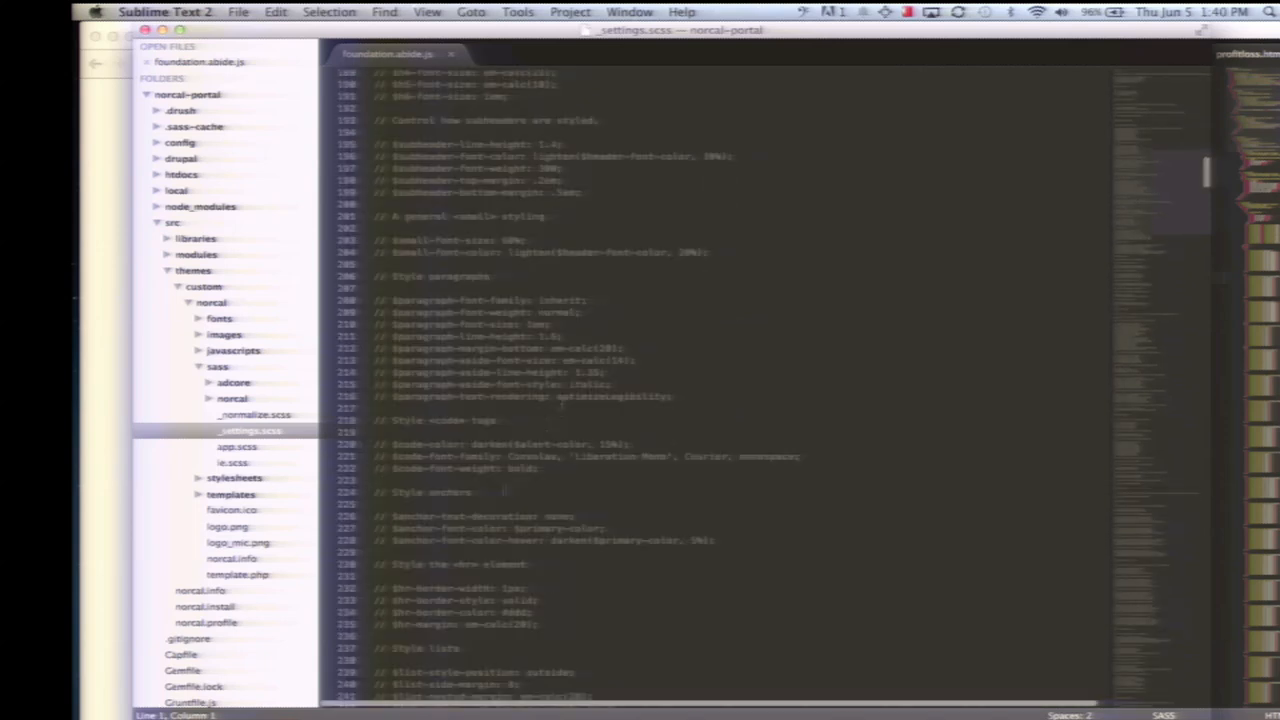